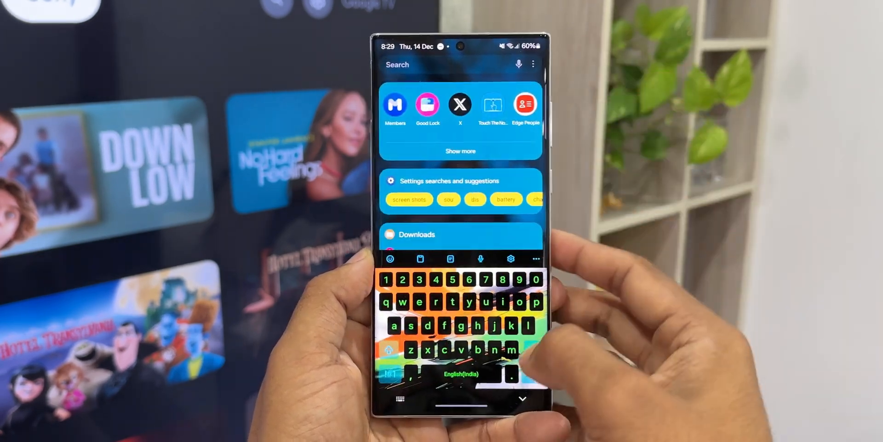
# - Launch Samsung Members from the search results to see the One UI 6 upgrade notice
pyautogui.click(394, 104)
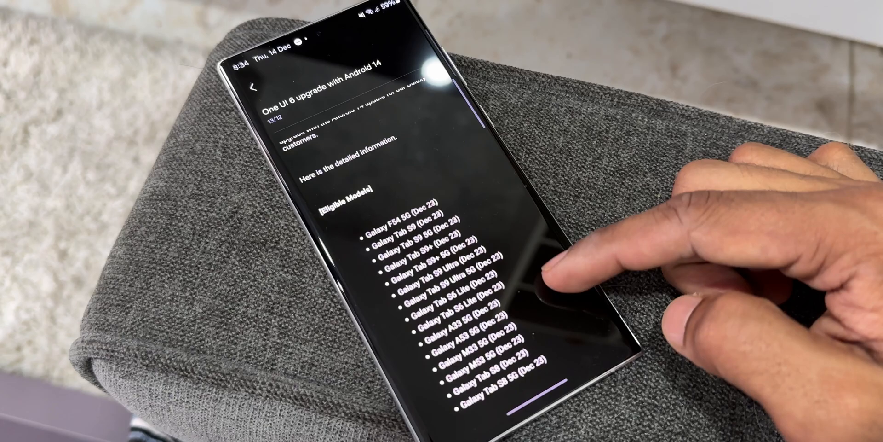
# - Scroll the notice down to the Feb 24 models and back up to the December 2023 group
pyautogui.scroll(-3)
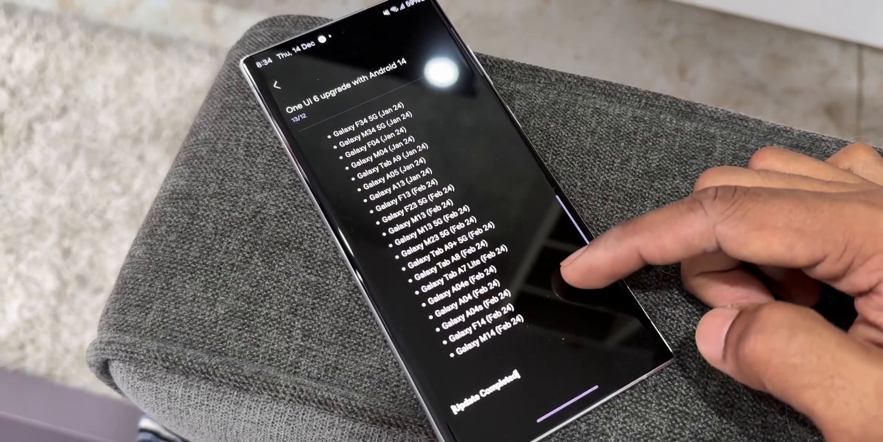
pyautogui.scroll(3)
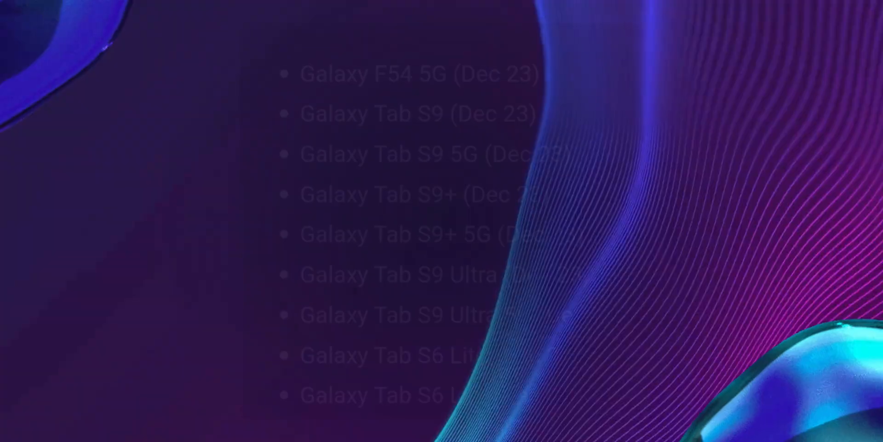
# - Scroll the full-screen model list from the Dec 23 entries down to Galaxy M14 in the Feb 24 group
pyautogui.scroll(3)
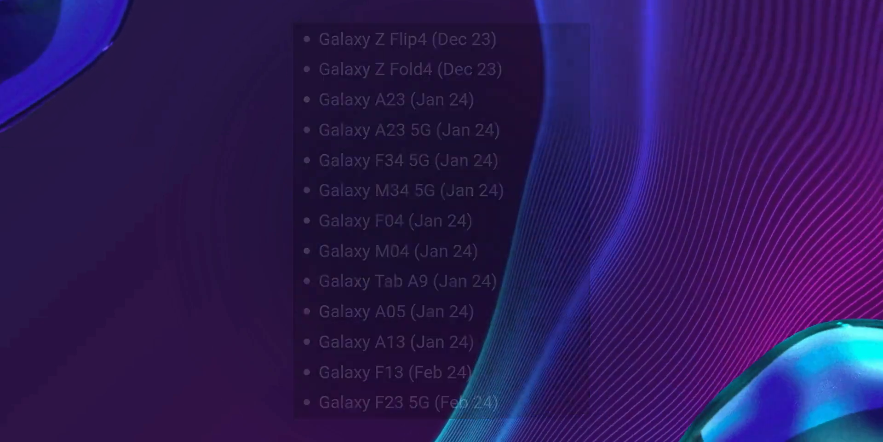
pyautogui.scroll(-3)
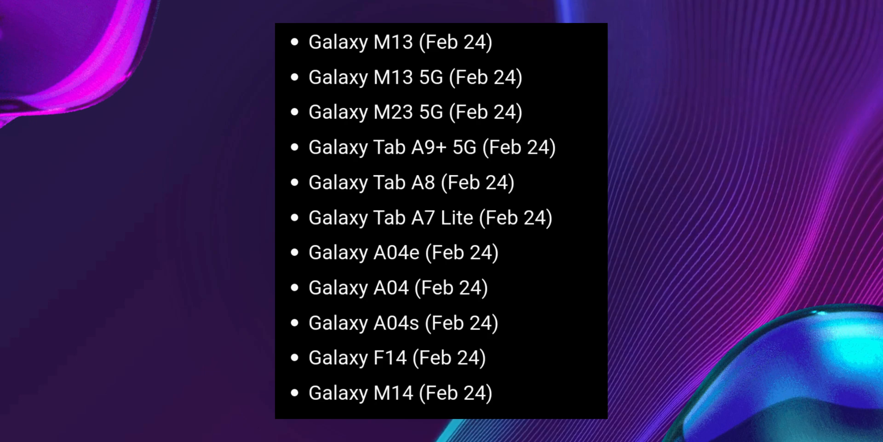